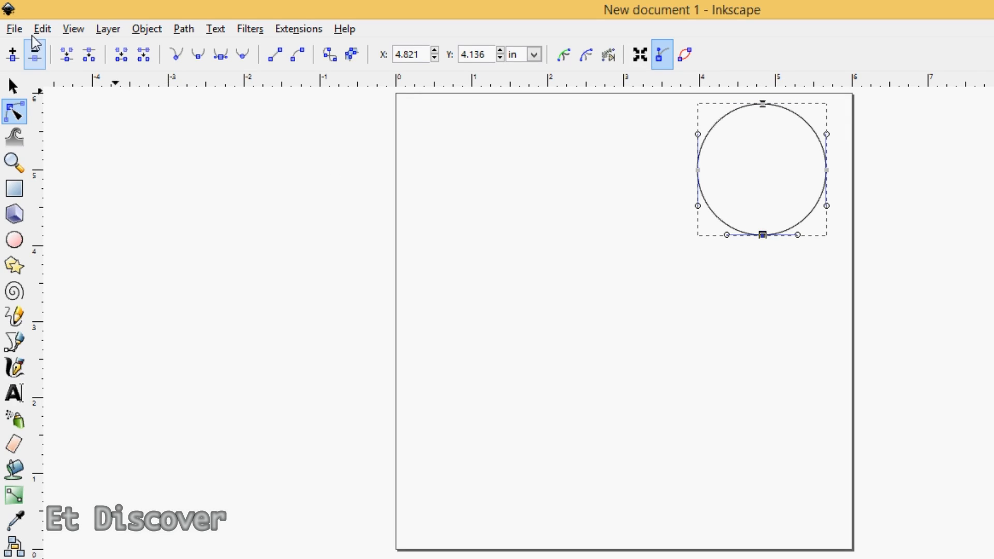
Step: Use the File menu to bring up two new blank Inkscape document windows
click(12, 29)
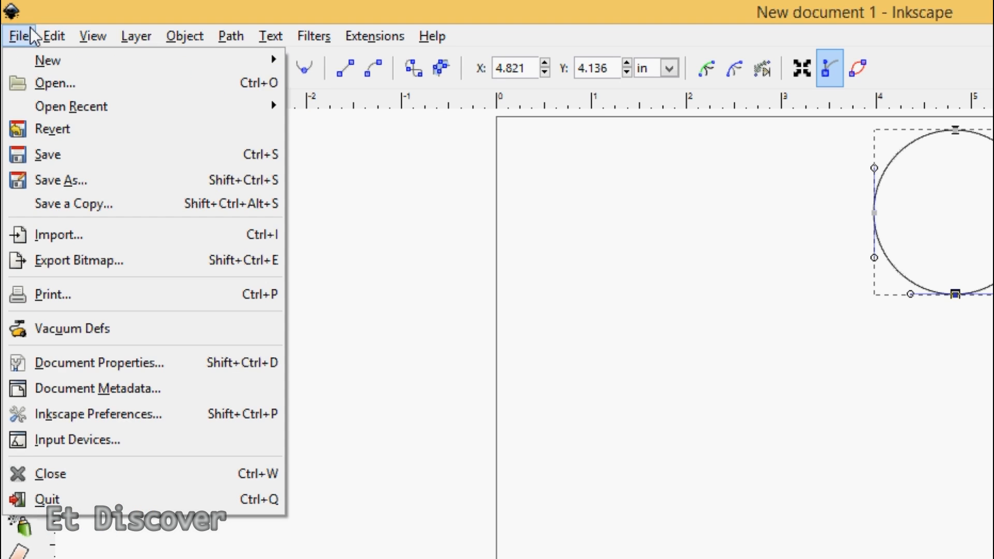
click(528, 307)
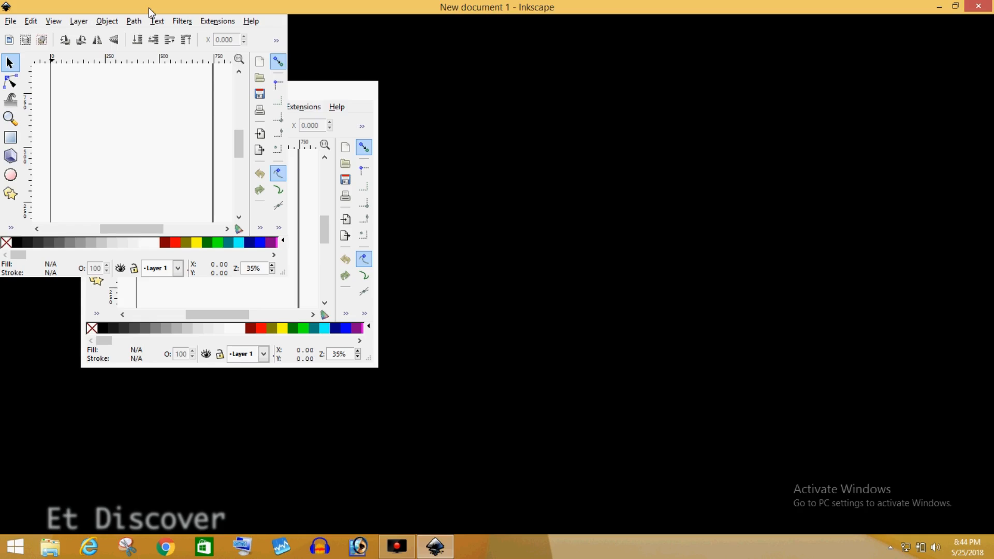
Step: Pick JPEG as the save format, then reach the Inkscape 0.48 Windows 32-bit release page
click(953, 7)
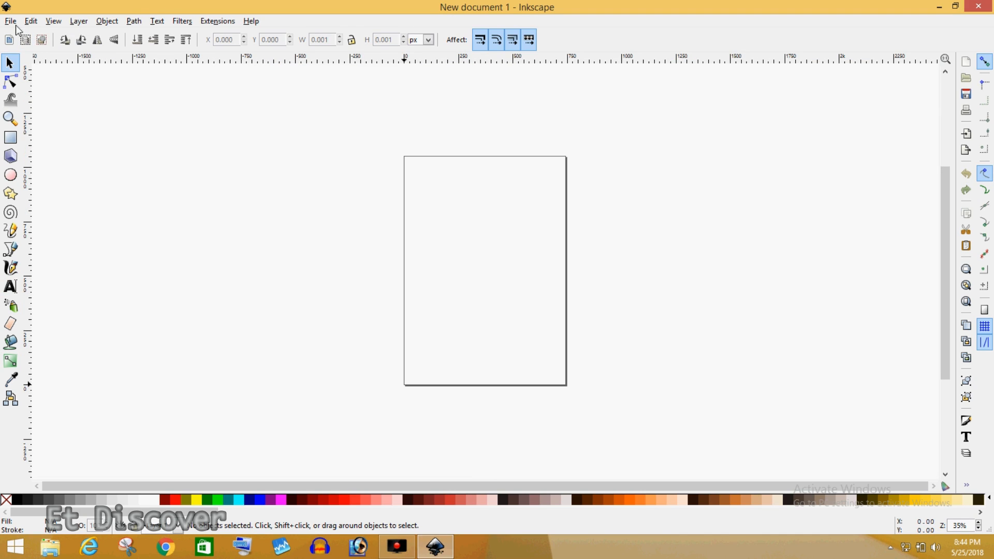
click(10, 20)
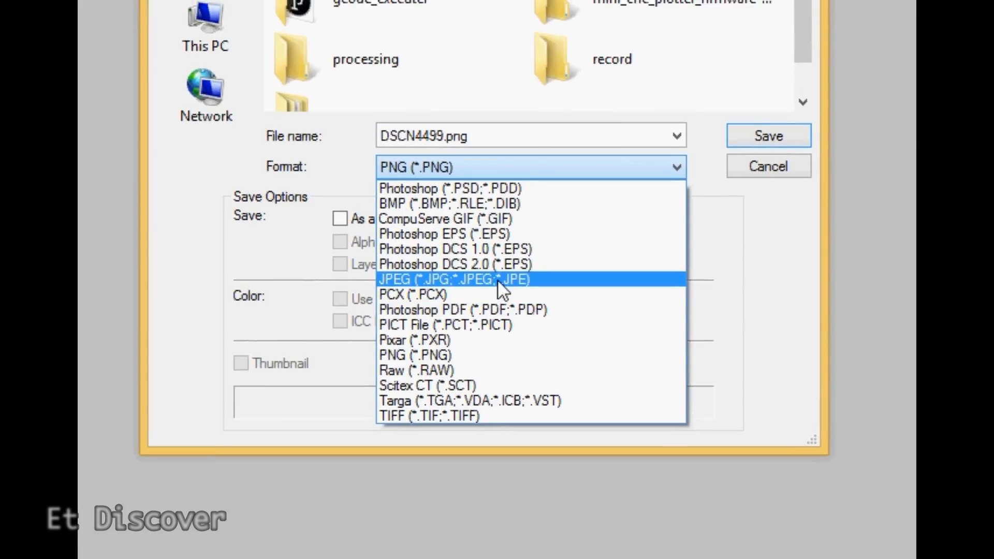
click(450, 279)
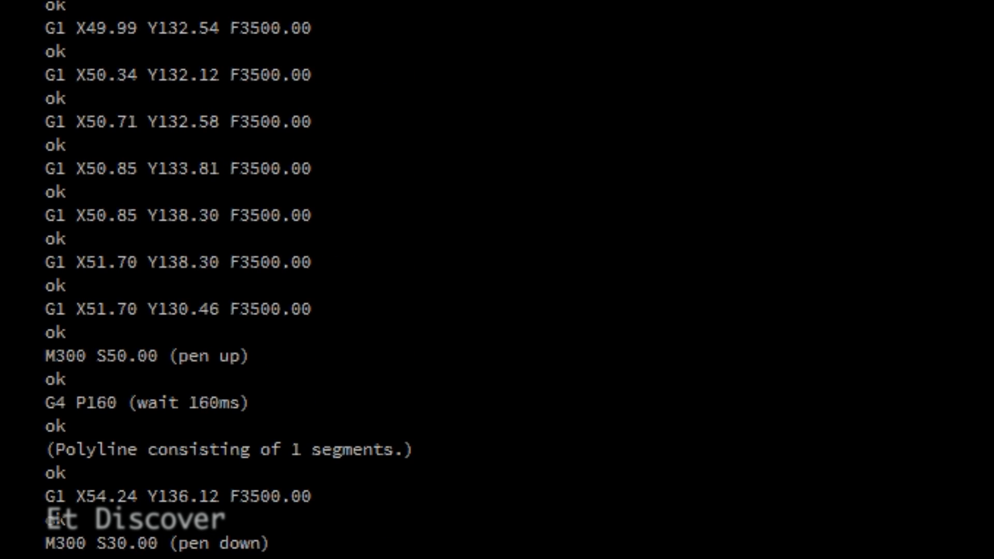
scroll(down, 3)
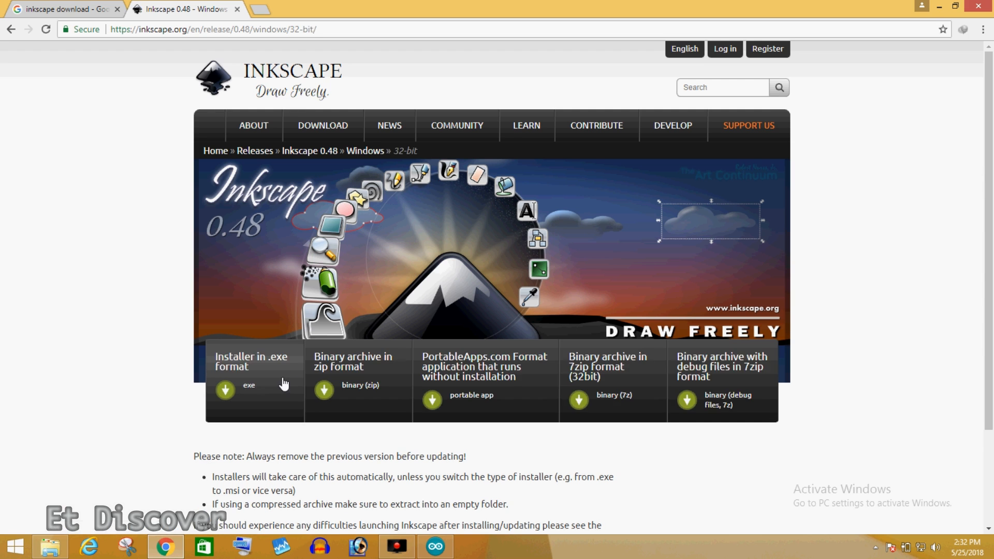
Step: Start downloading the Inkscape 0.48 Windows exe installer from inkscape.org
click(243, 389)
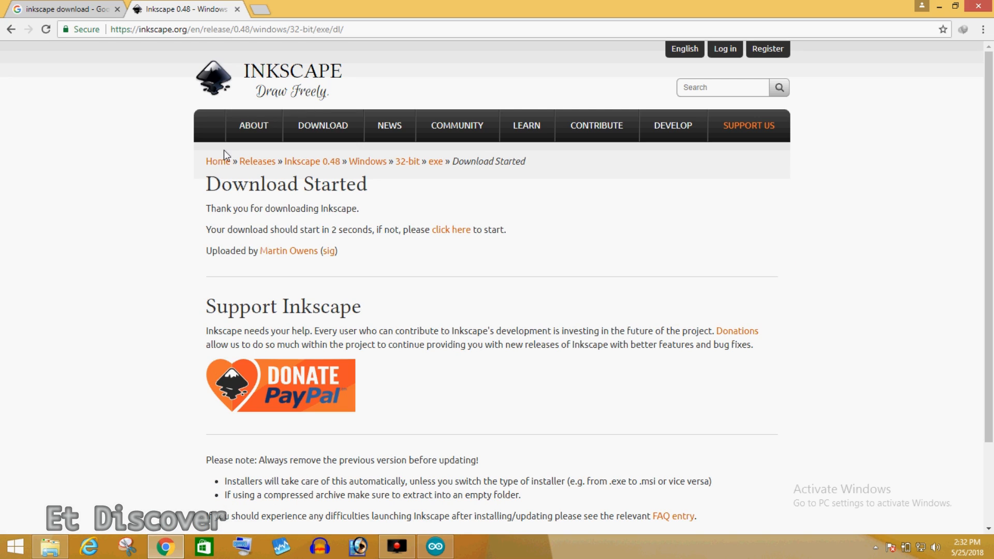
click(254, 125)
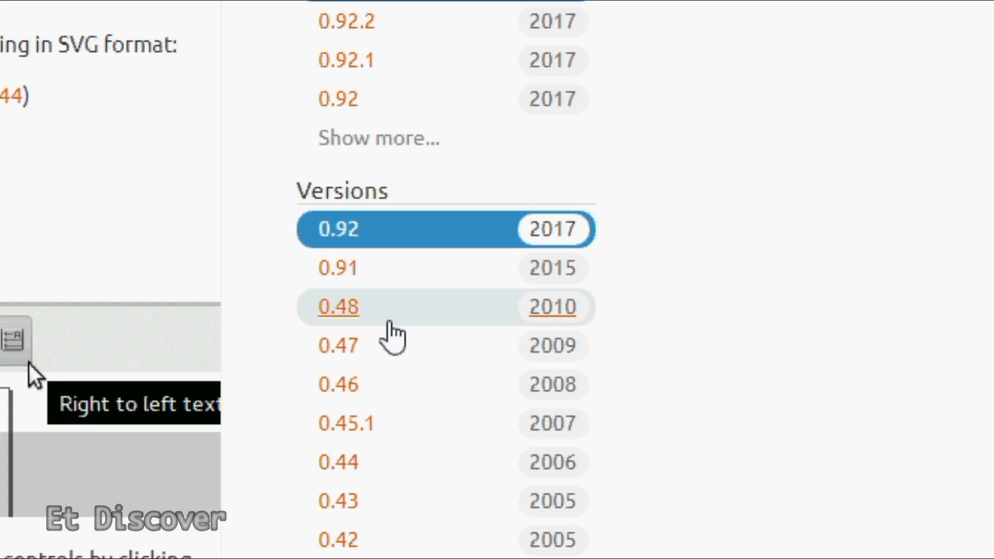
click(337, 307)
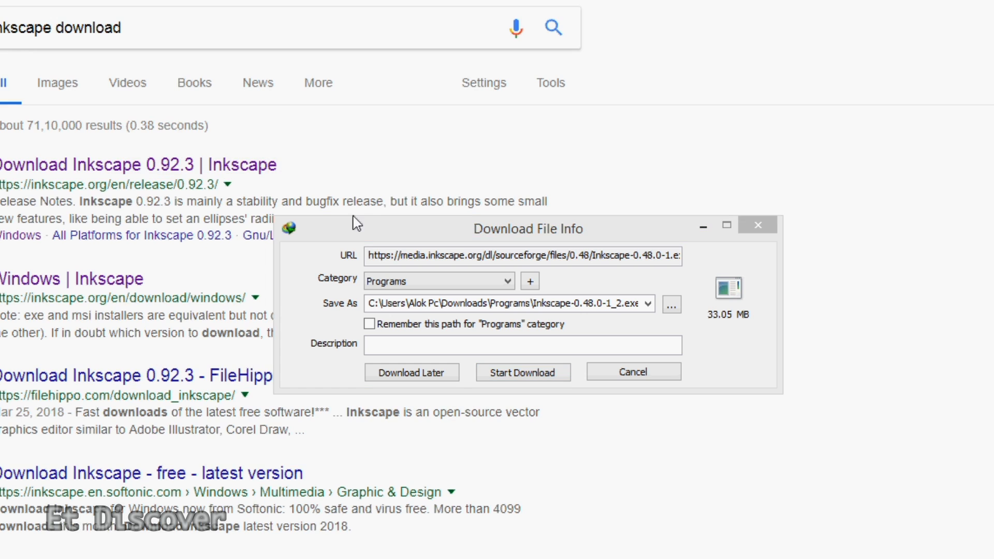
click(522, 371)
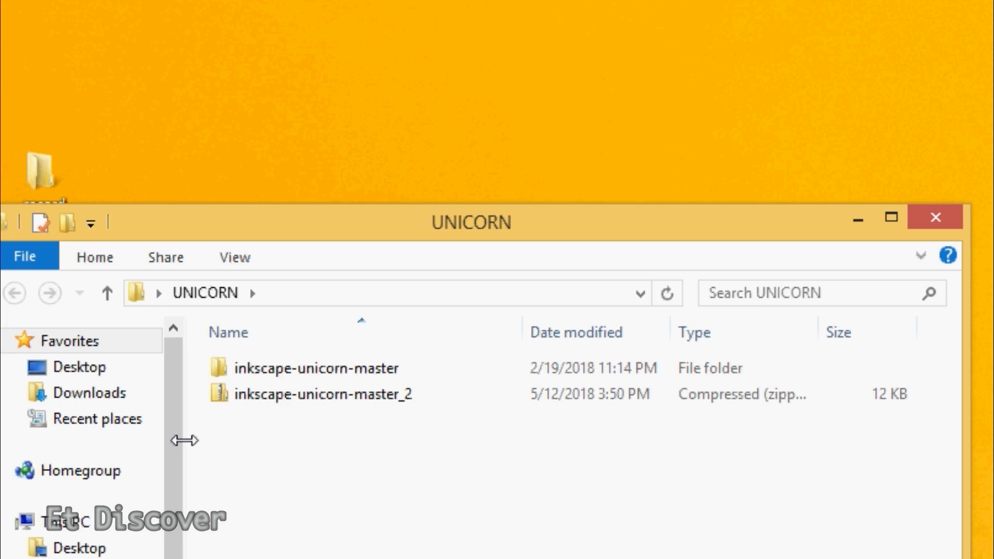
Step: Open the unicorn plugin's source files and browse to C:\Program Files\Inkscape\share\extensions
click(315, 368)
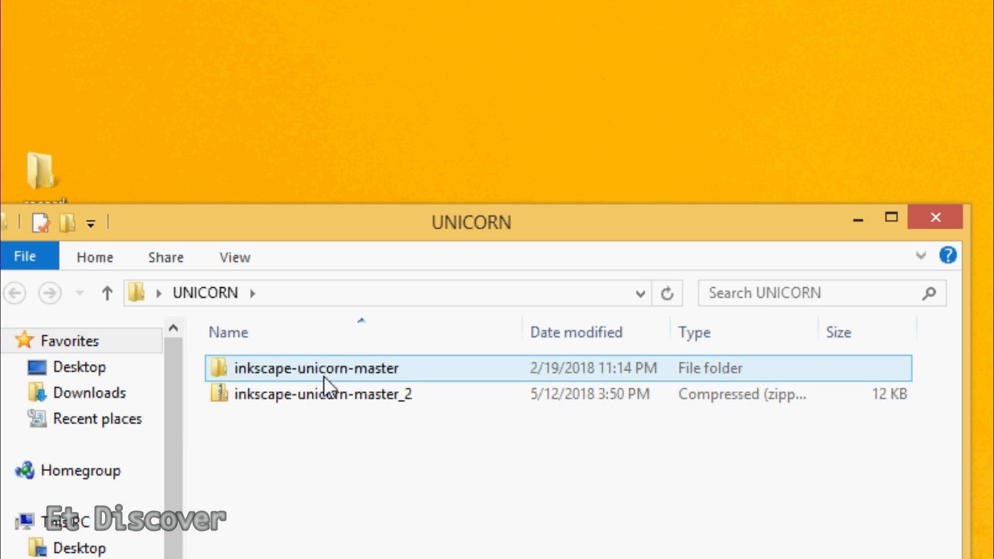
mouse_move(320, 381)
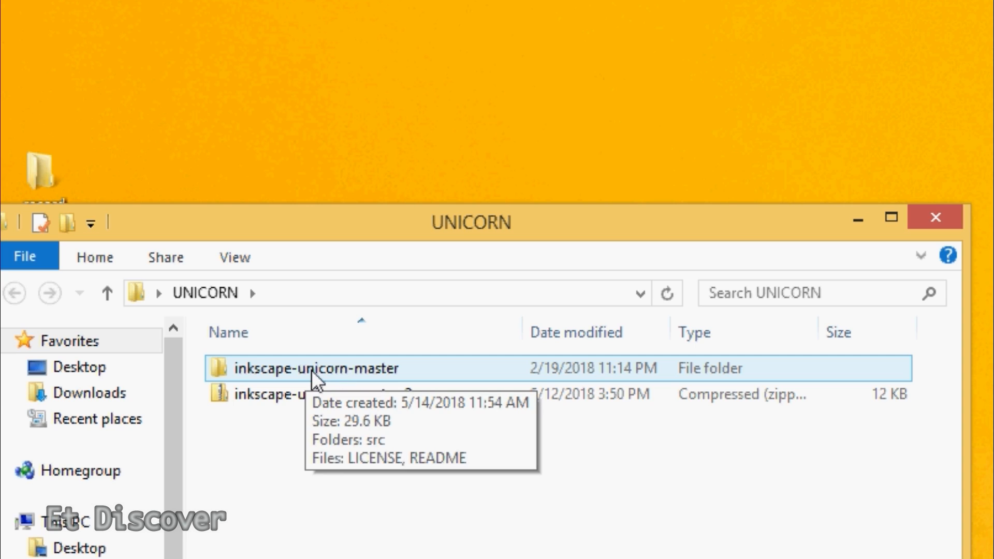
double_click(316, 368)
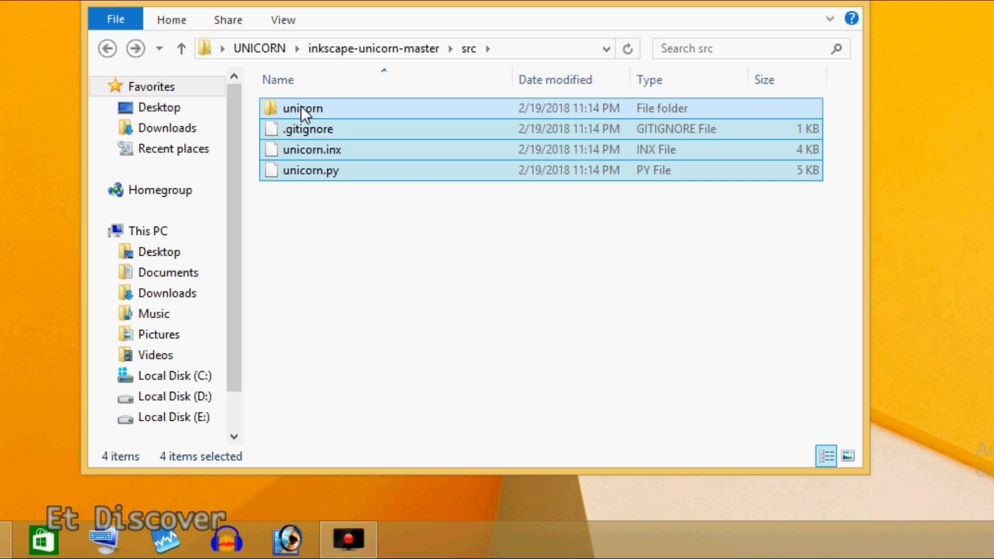
click(147, 230)
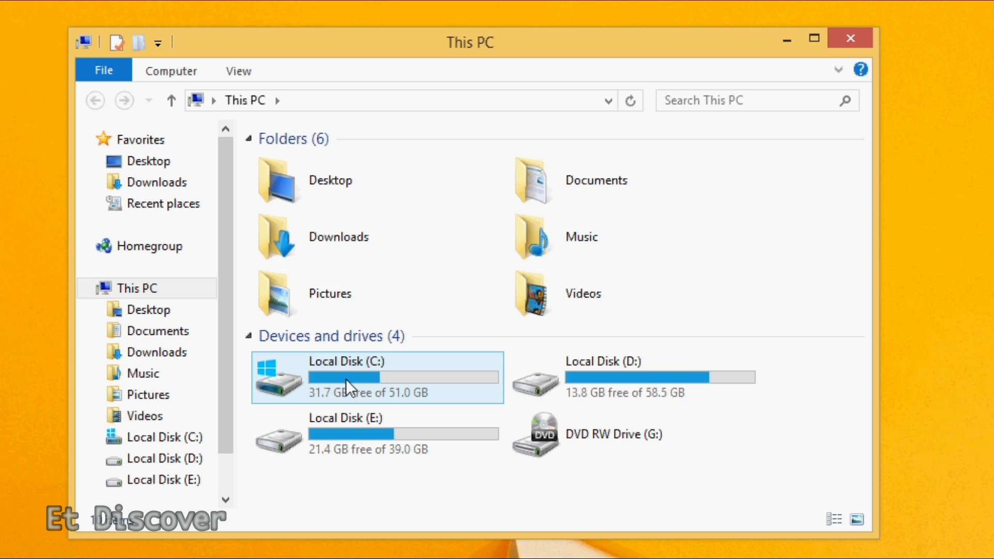
double_click(346, 377)
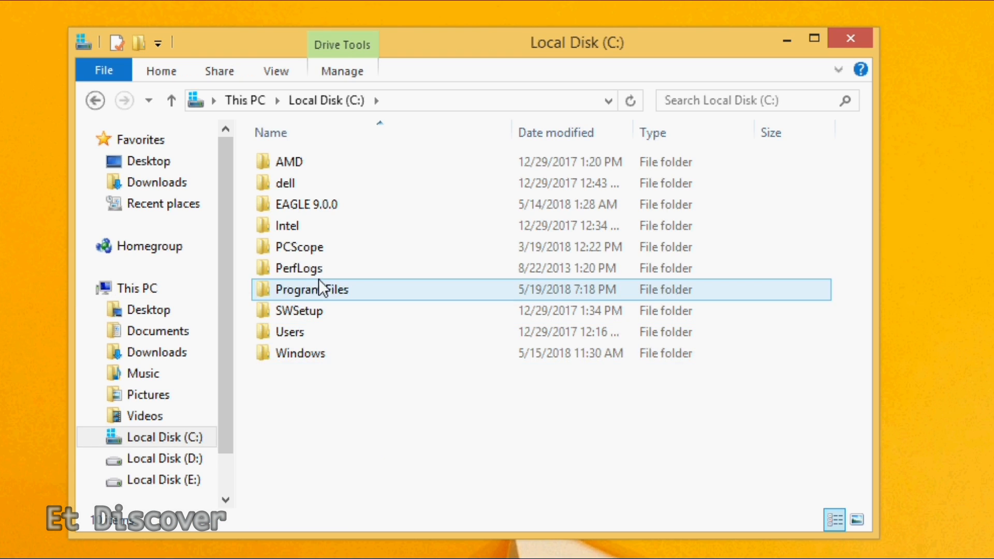
double_click(311, 289)
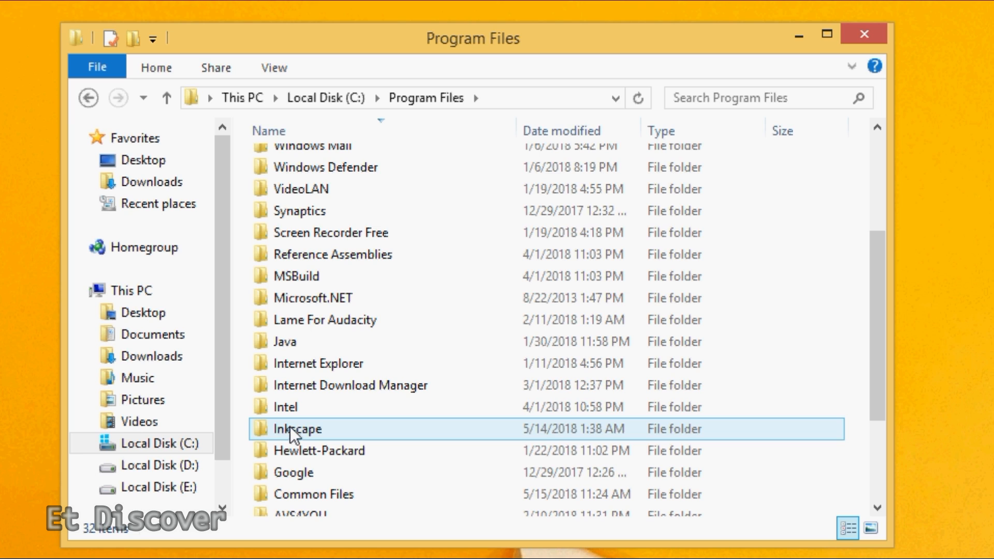
double_click(296, 429)
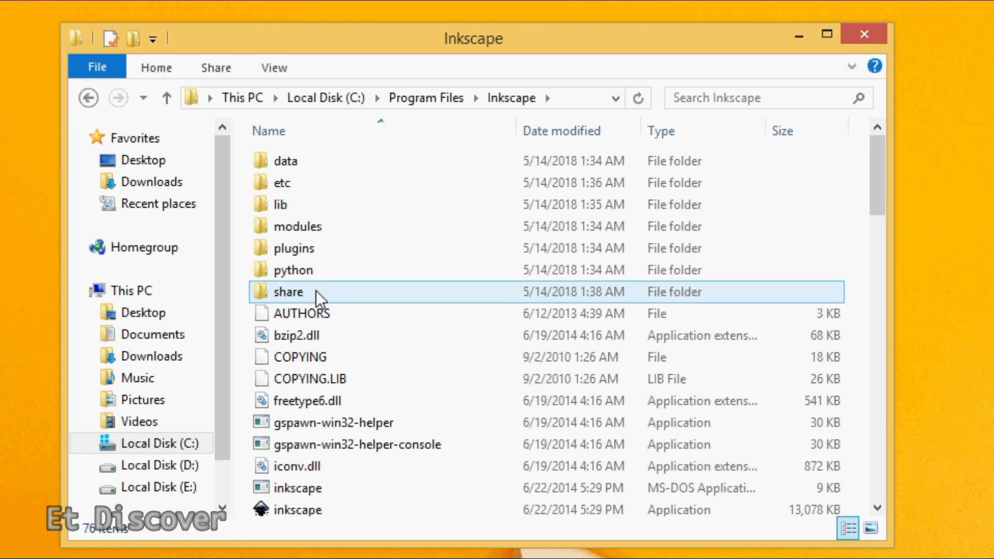
double_click(287, 291)
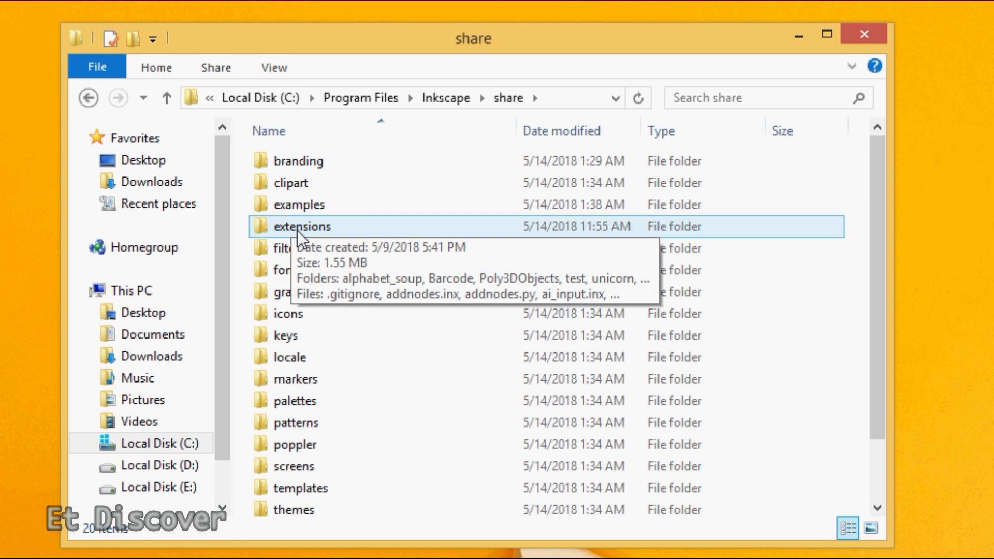
double_click(303, 227)
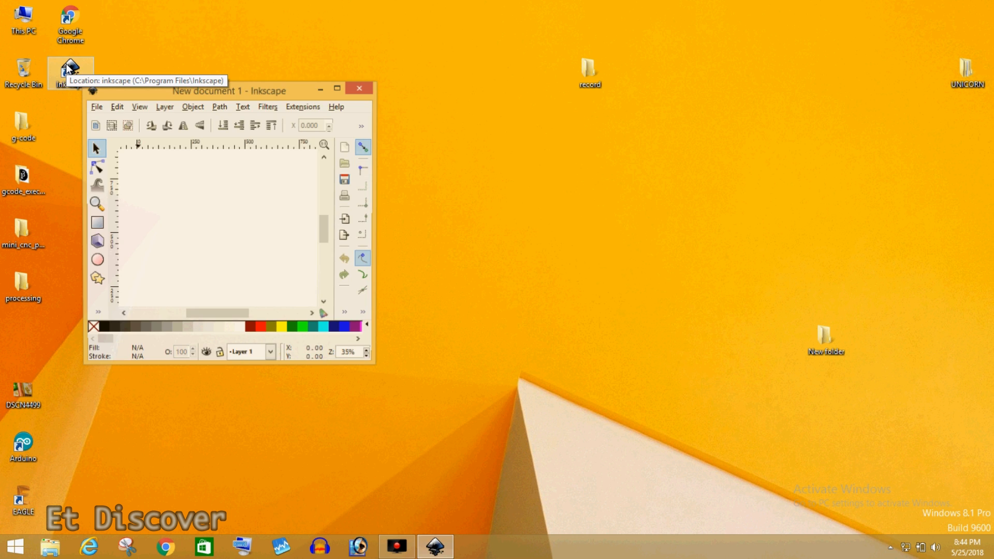
Step: Select the black circle and convert it to an outline path with Object to Path
click(337, 88)
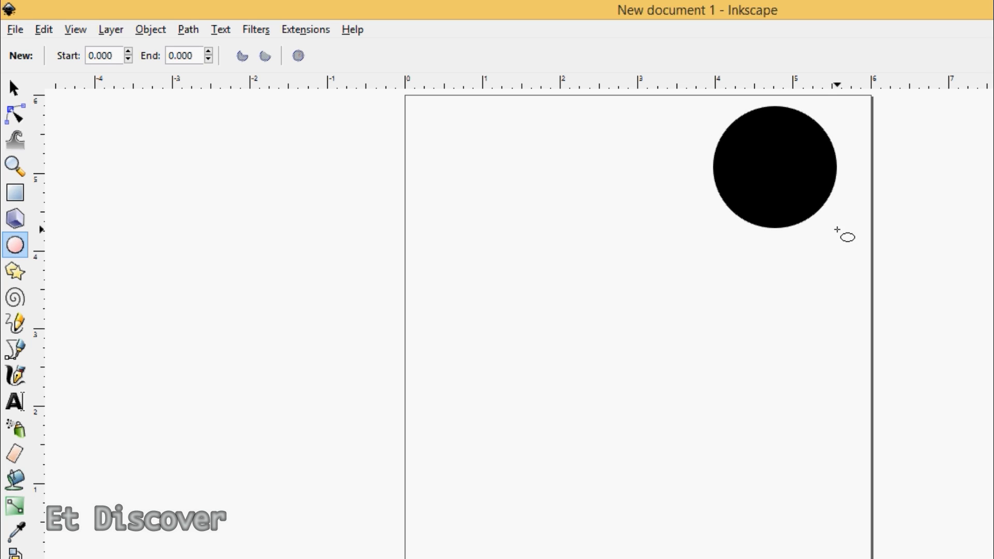
click(775, 167)
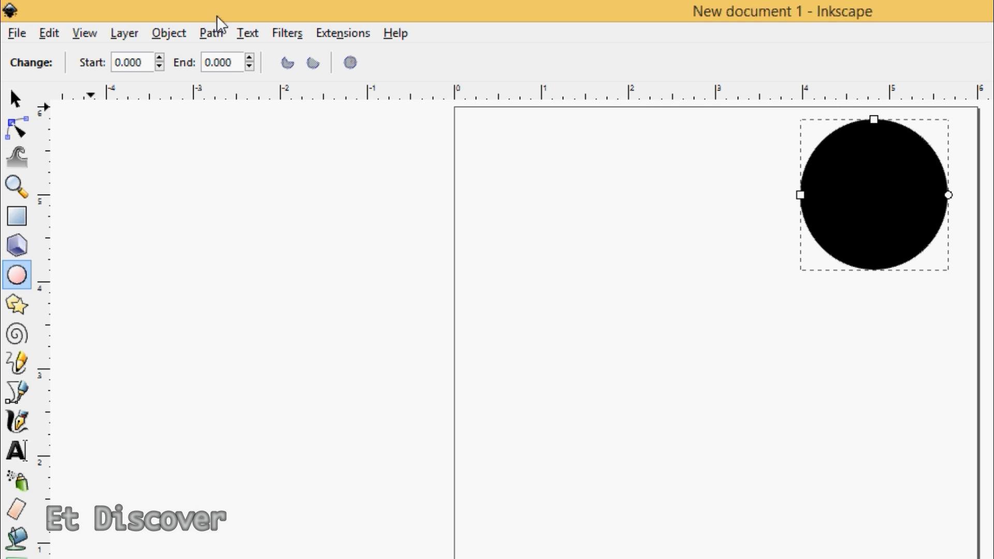
click(211, 32)
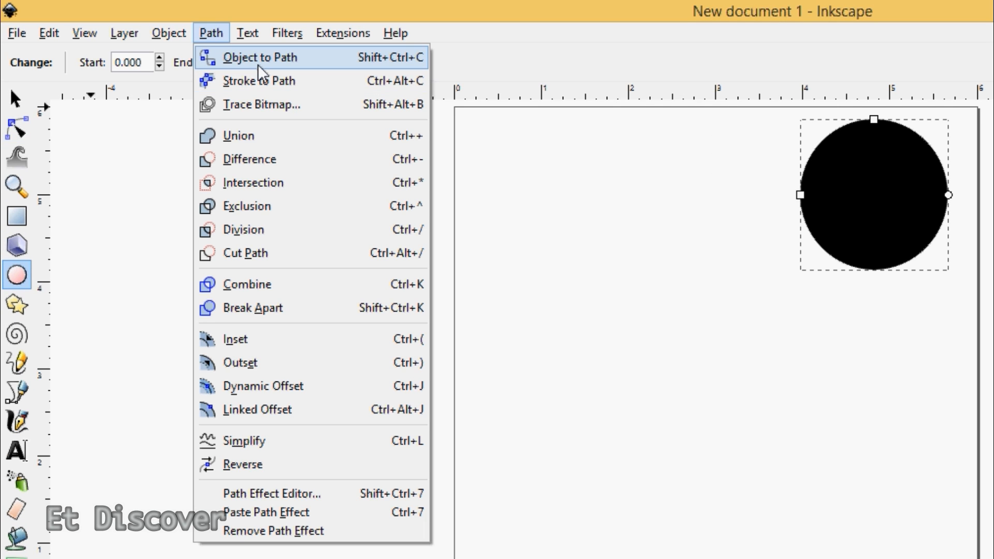
mouse_move(260, 80)
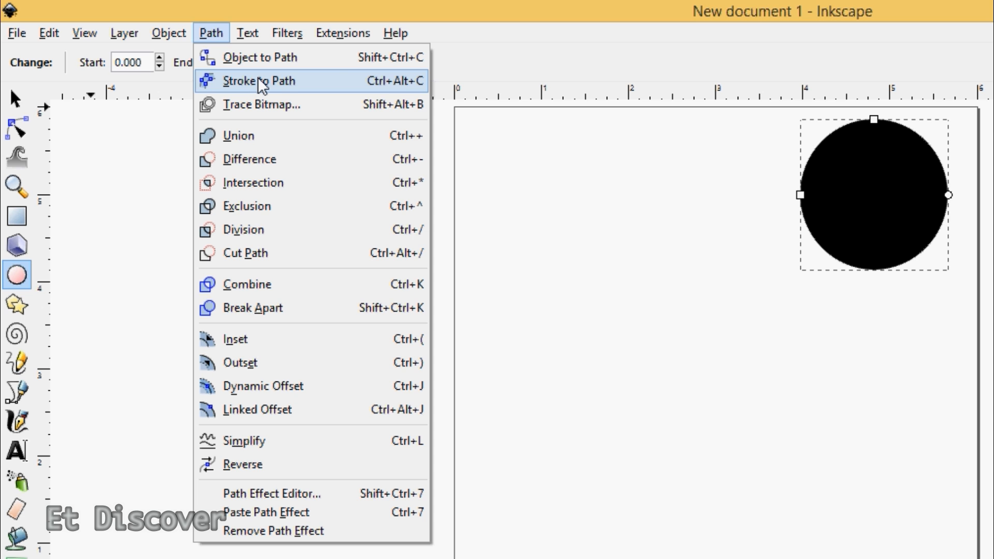
click(256, 81)
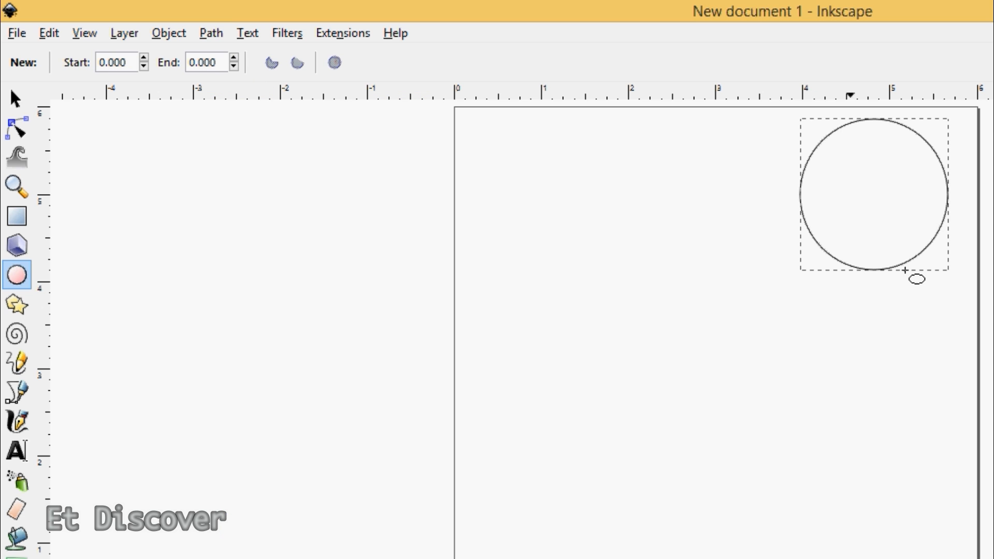
click(209, 33)
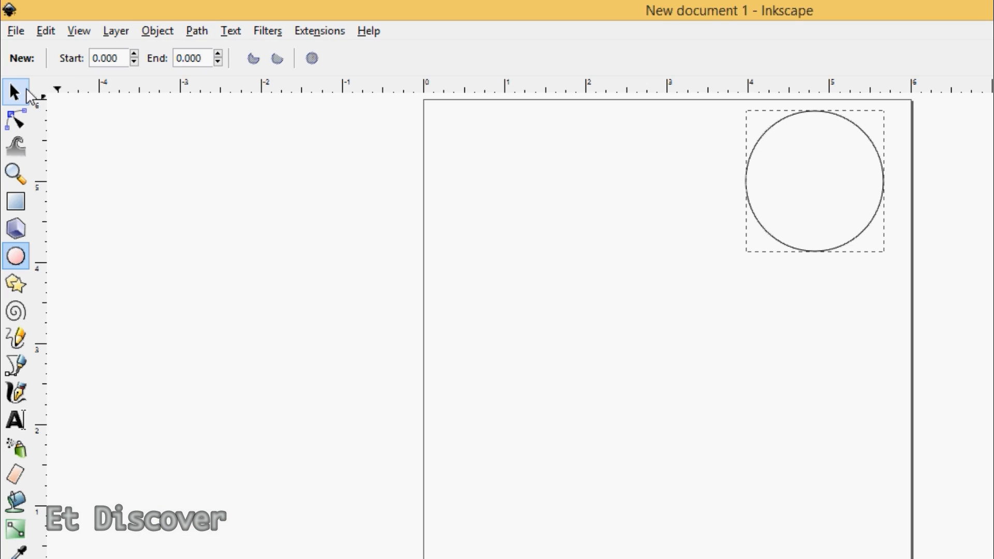
click(14, 93)
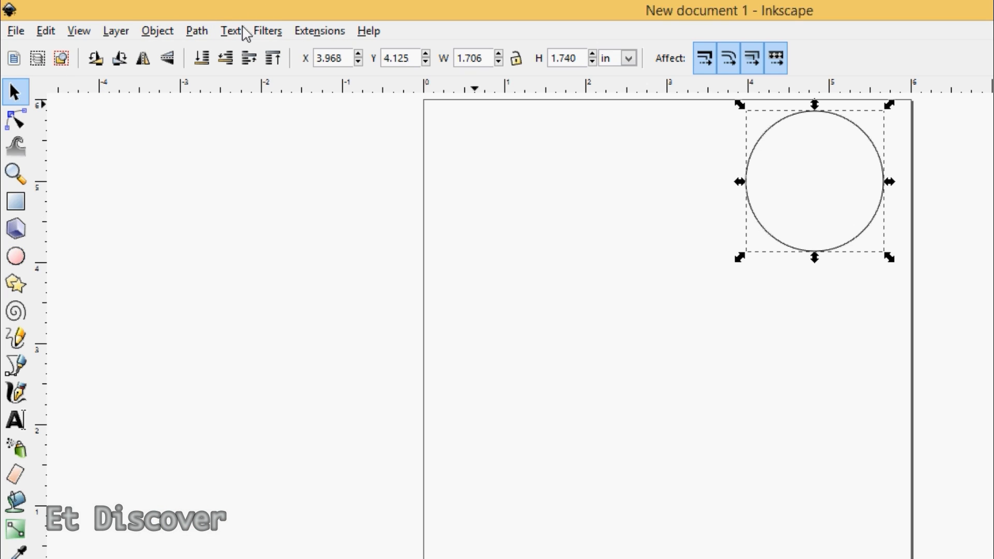
click(196, 31)
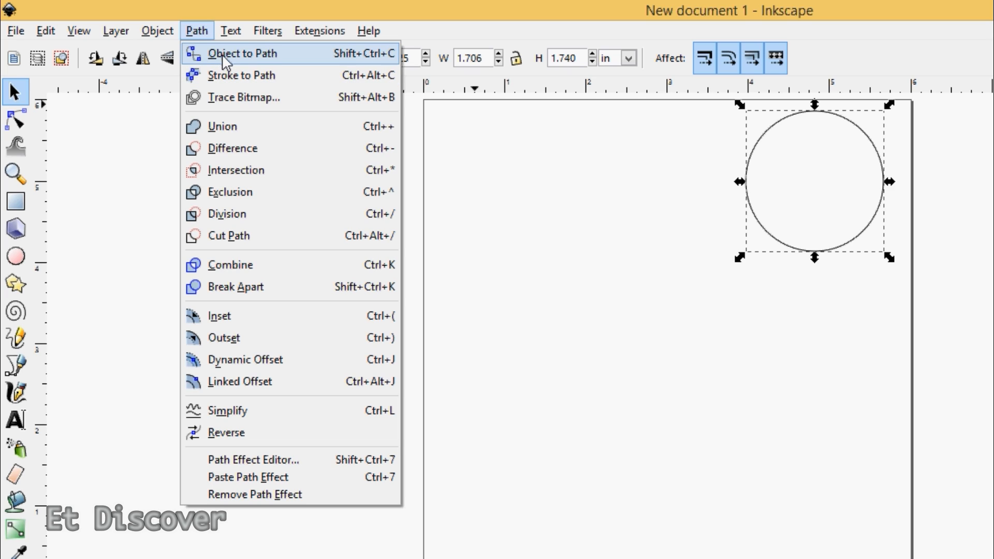
mouse_move(233, 65)
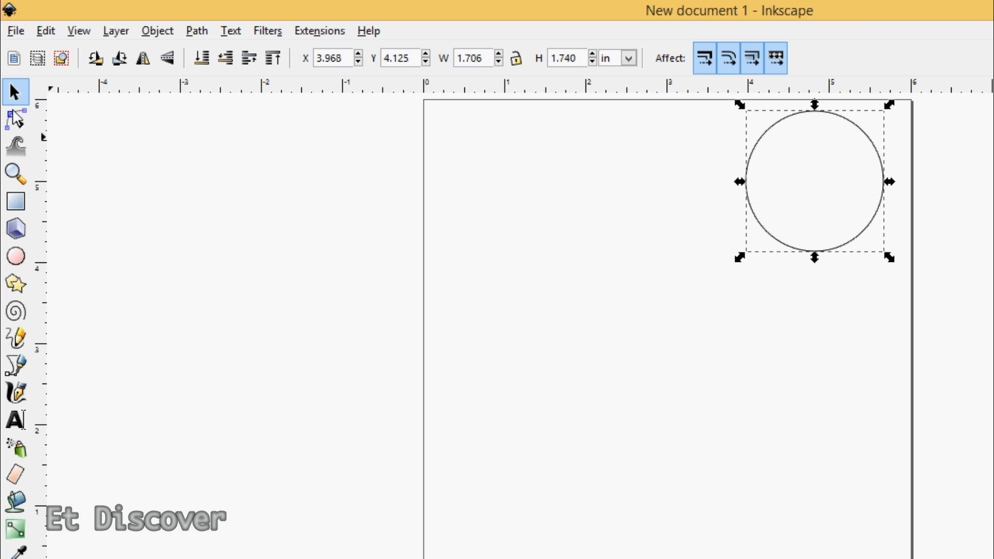
Step: Save the drawing with a G-code output format chosen as the file type
click(14, 125)
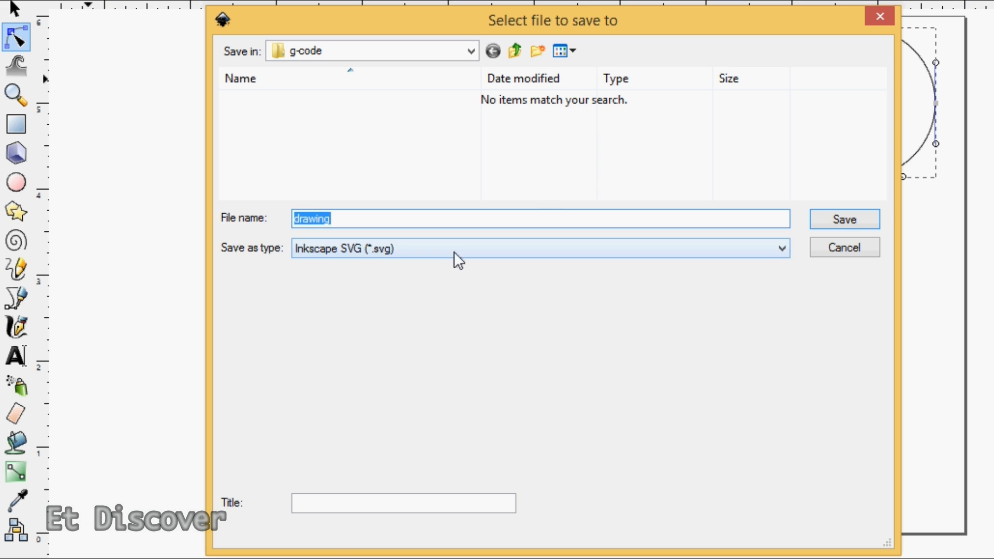
click(781, 248)
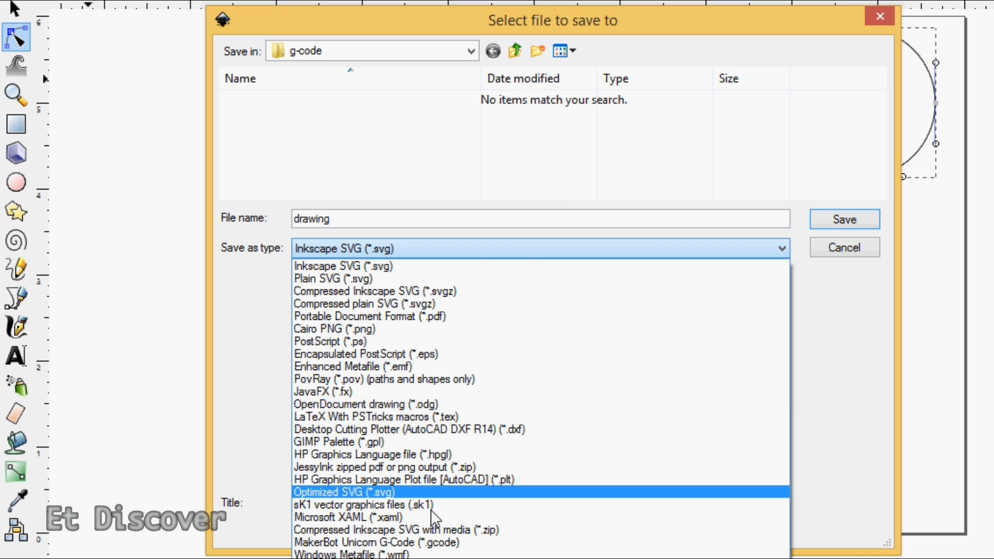
click(375, 542)
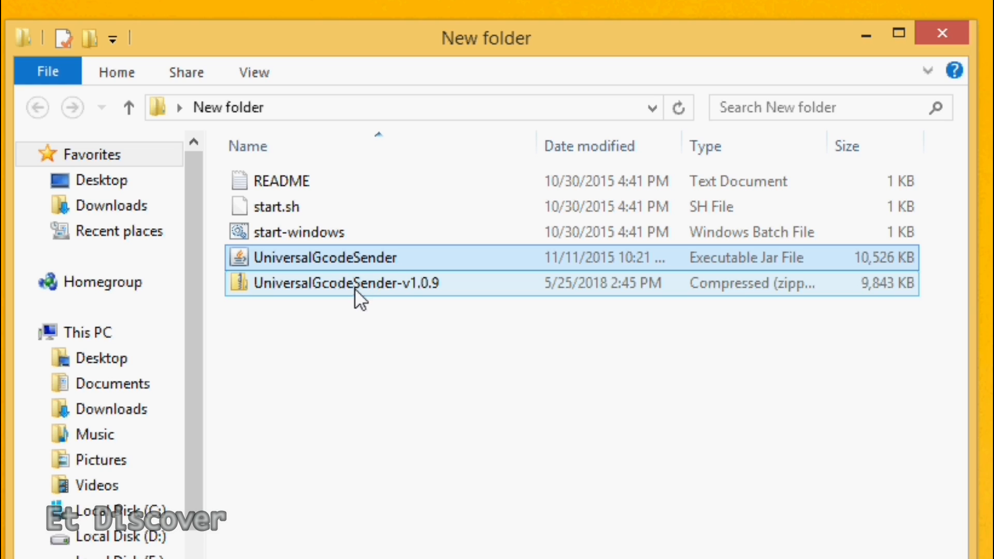
Step: Launch UniversalGcodeSender.jar and connect on port COM13 at baud 9600 with GRBL firmware
double_click(331, 257)
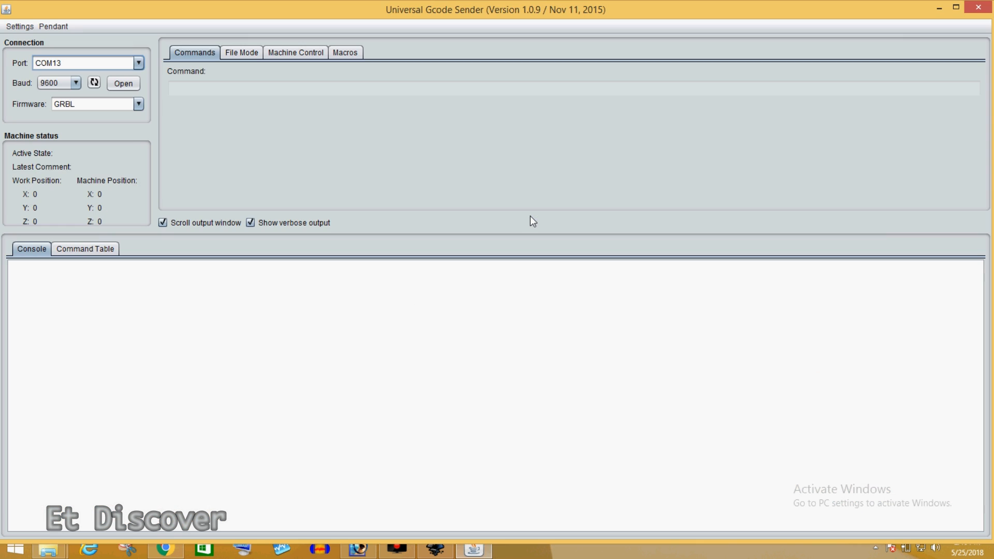
mouse_move(82, 67)
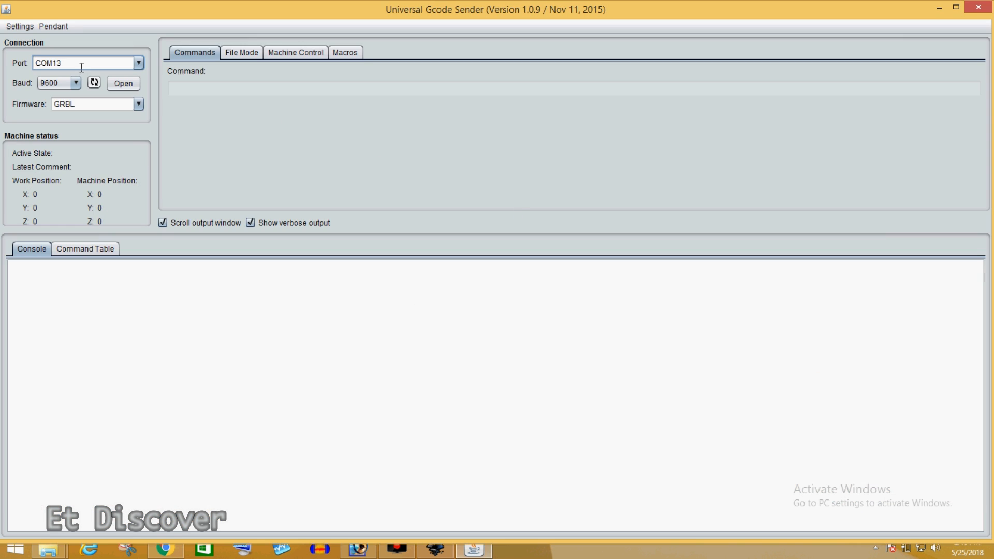
click(954, 9)
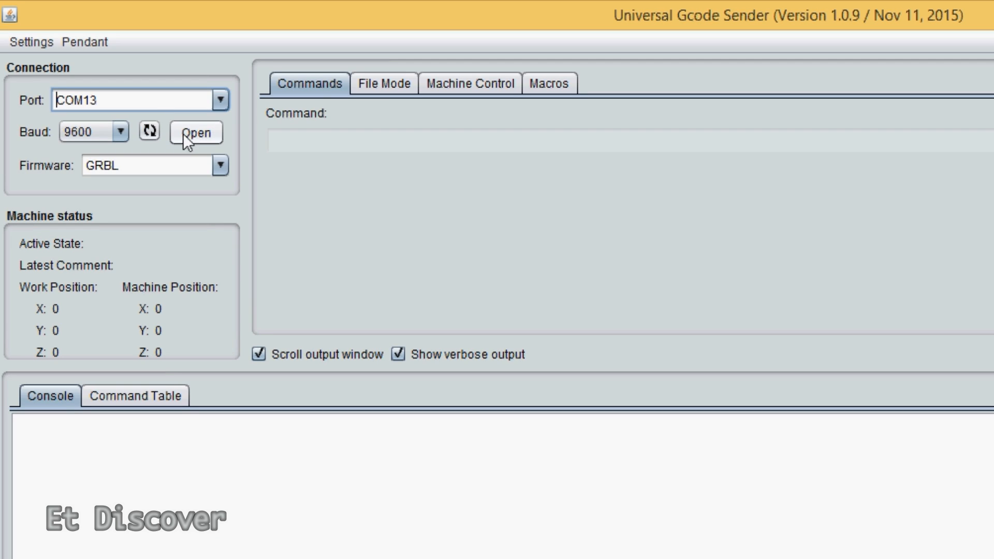
click(195, 133)
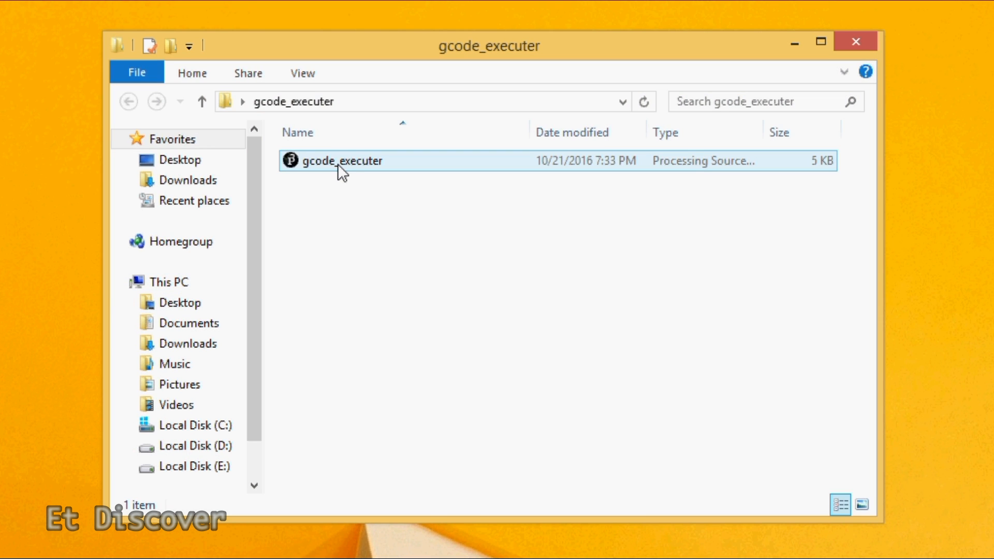
double_click(342, 160)
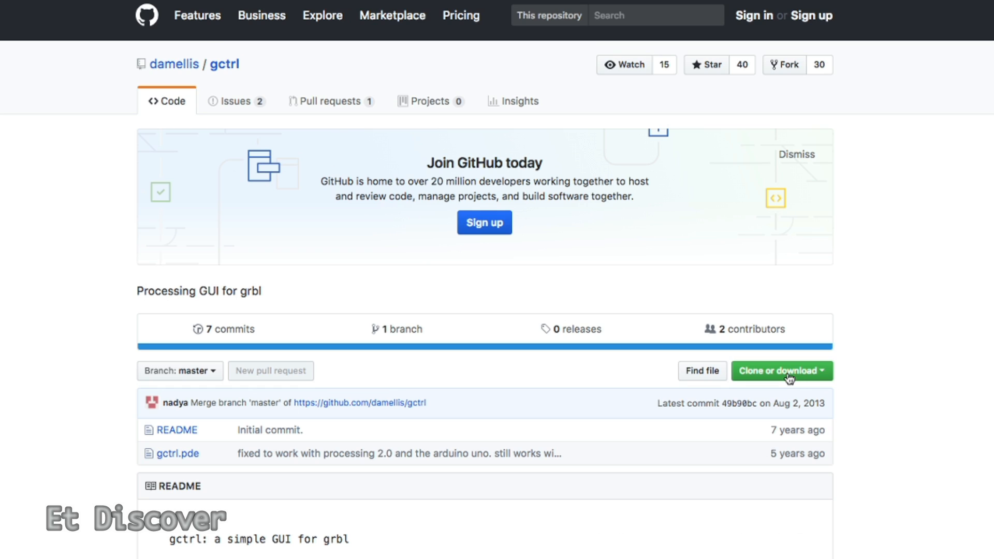
mouse_move(172, 106)
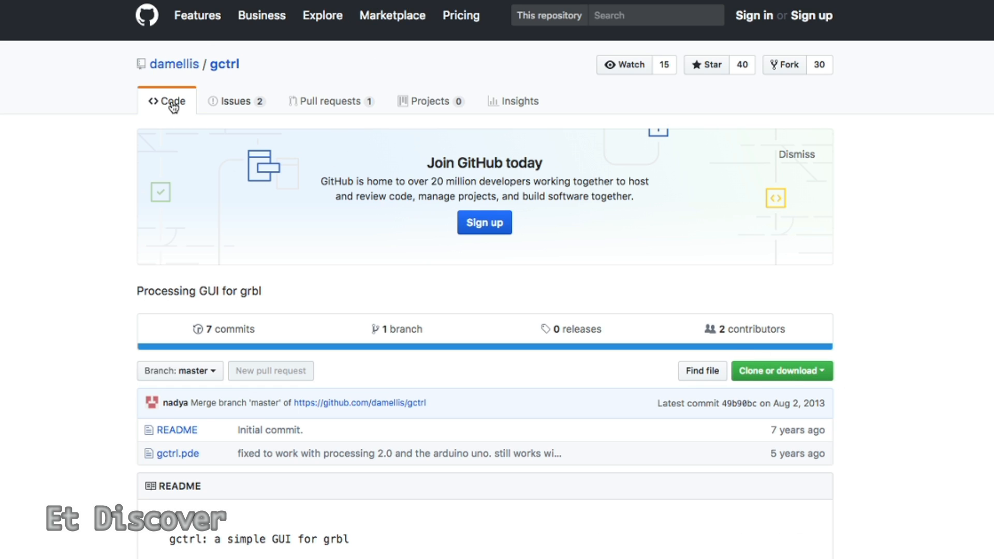
click(780, 371)
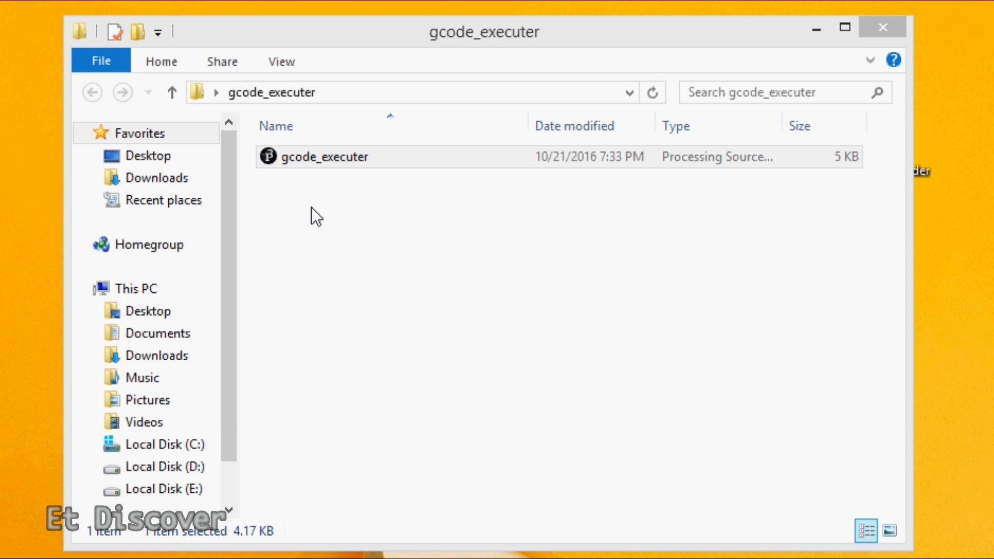
Step: Run the gcode_executer sketch in Processing and press p to choose a serial port
double_click(325, 156)
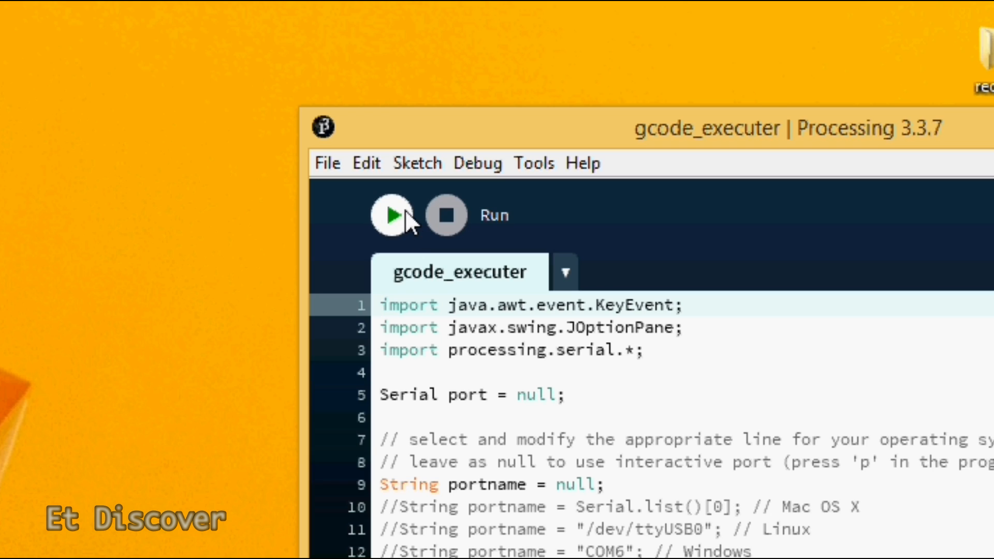
click(390, 214)
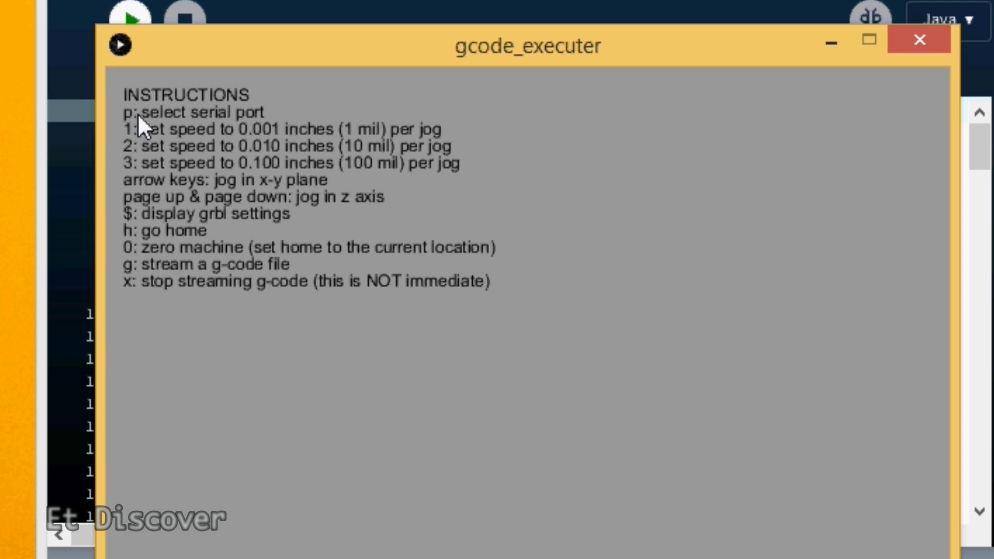
mouse_move(260, 123)
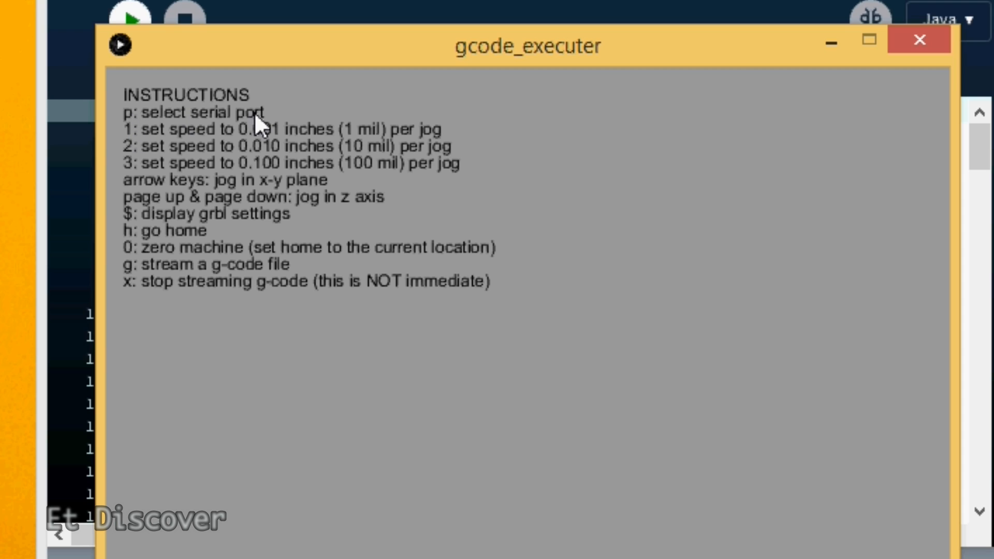
key(p)
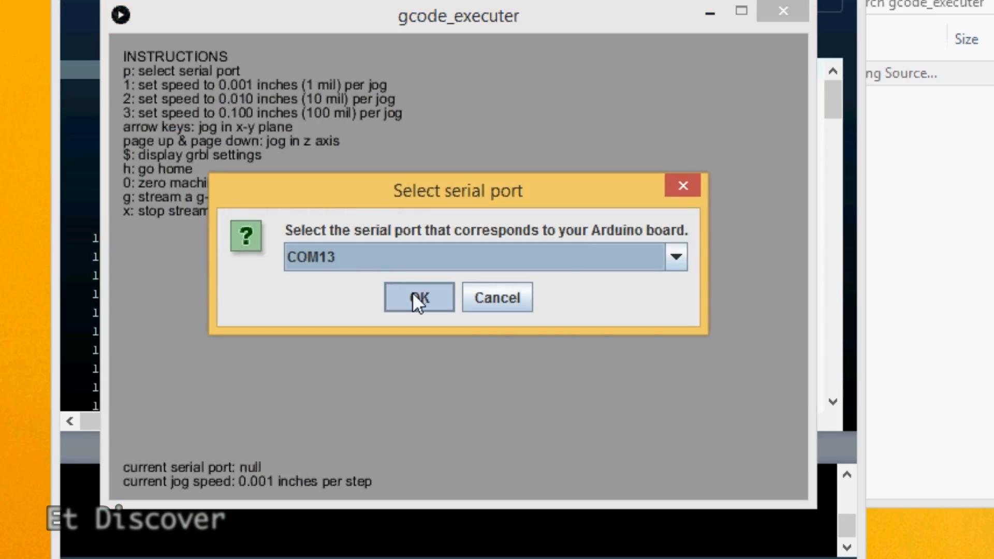
Step: Confirm COM13 as the Arduino's port and pick the round G-code file
click(418, 296)
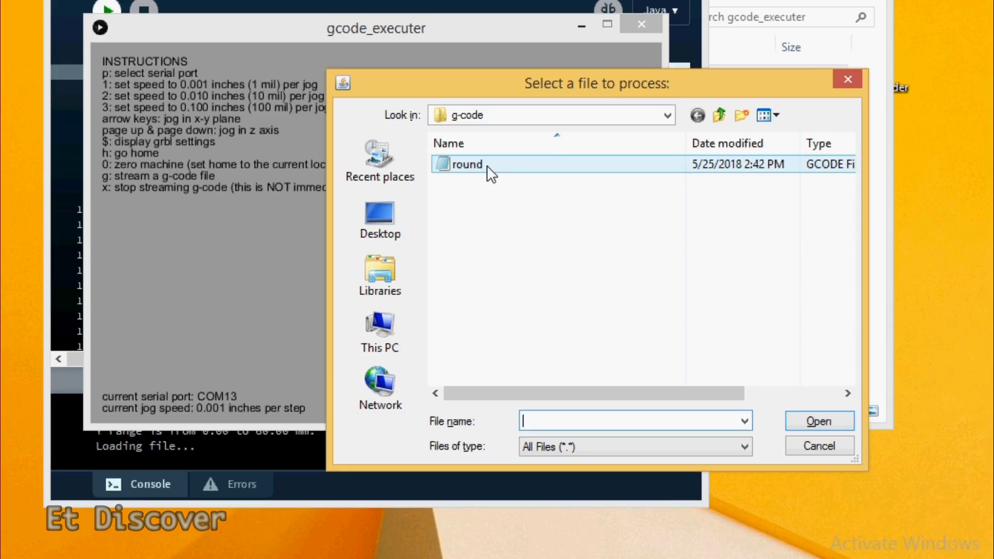
click(467, 164)
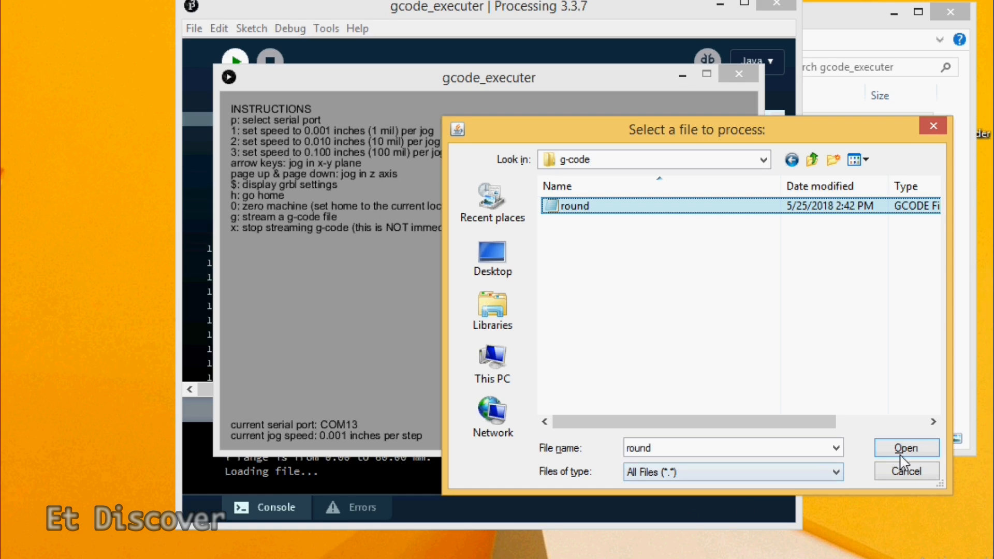
Step: Open the round G-code file to stream it to the plotter
click(906, 447)
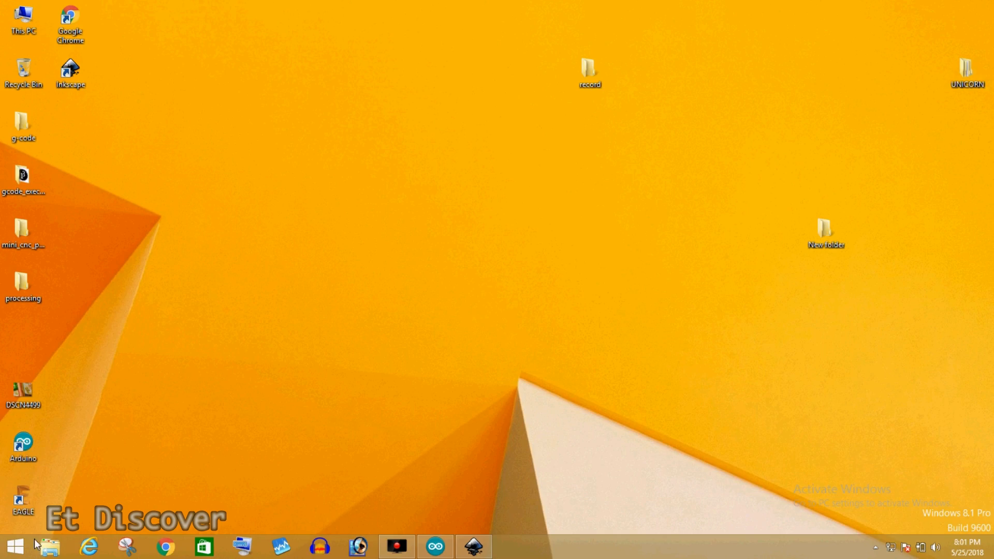
Step: Bring up Arduino IDE from the taskbar to upload the mini_cnc_plotter_firmware sketch
click(434, 546)
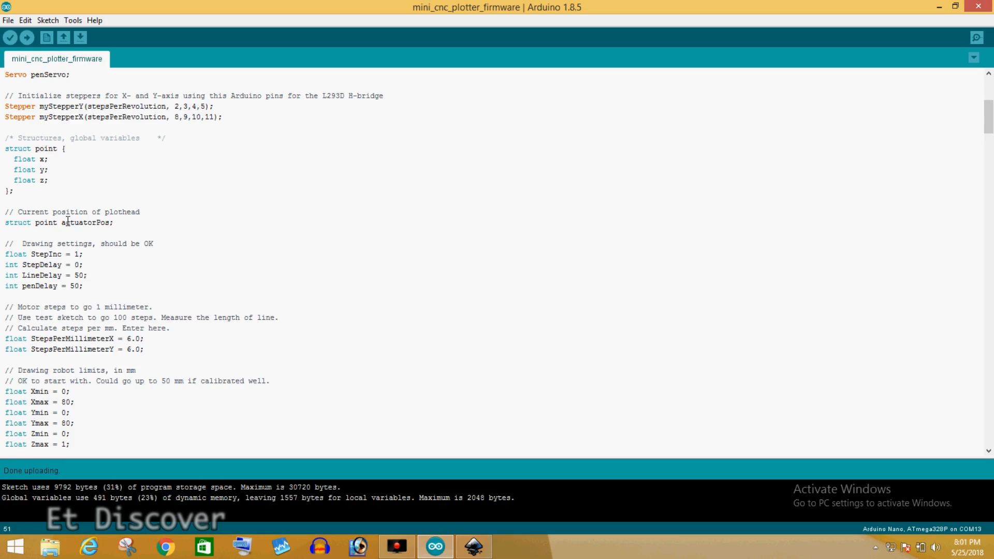
click(472, 546)
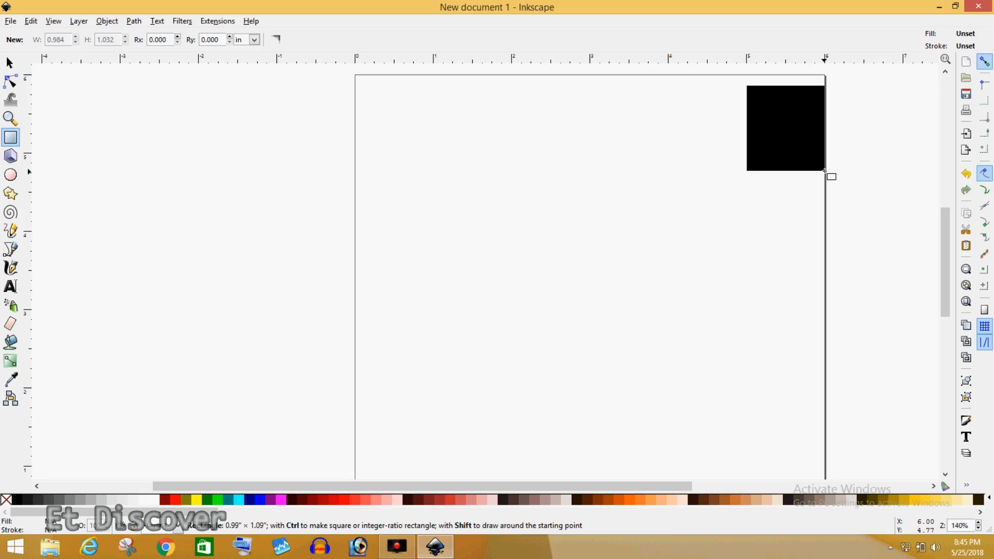
Step: Change StepsPerMillimeterY from 3.0 to 2.0 in the Arduino firmware sketch
click(434, 546)
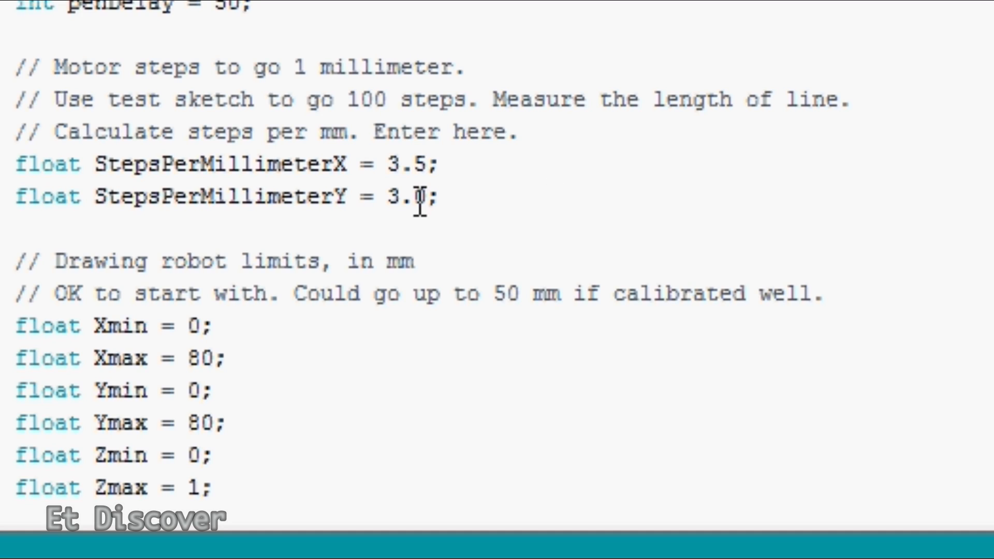
double_click(392, 197)
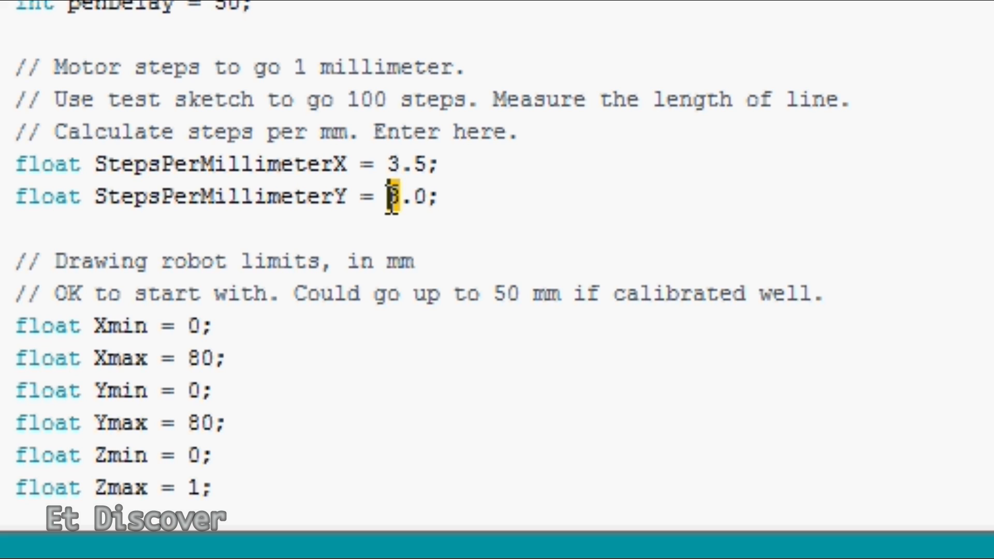
text(2)
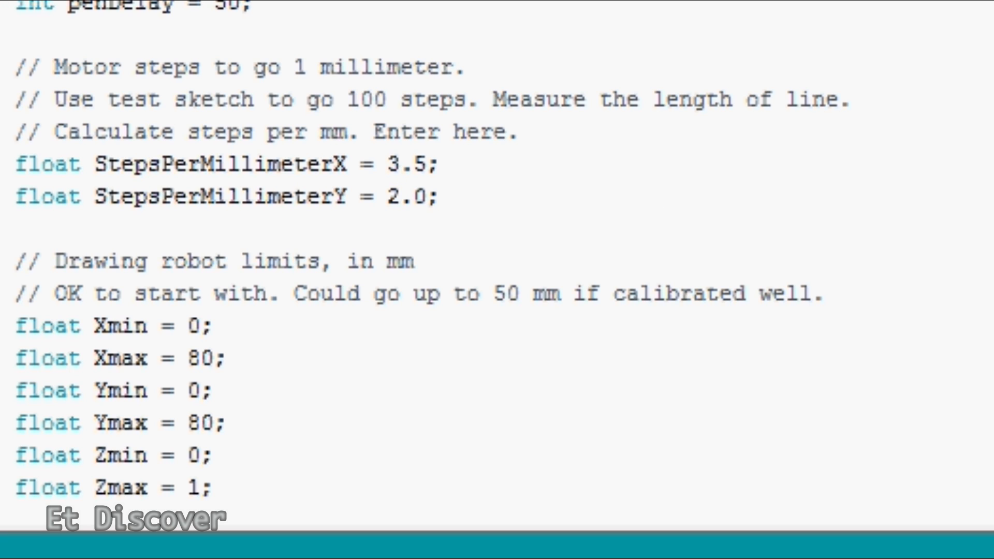